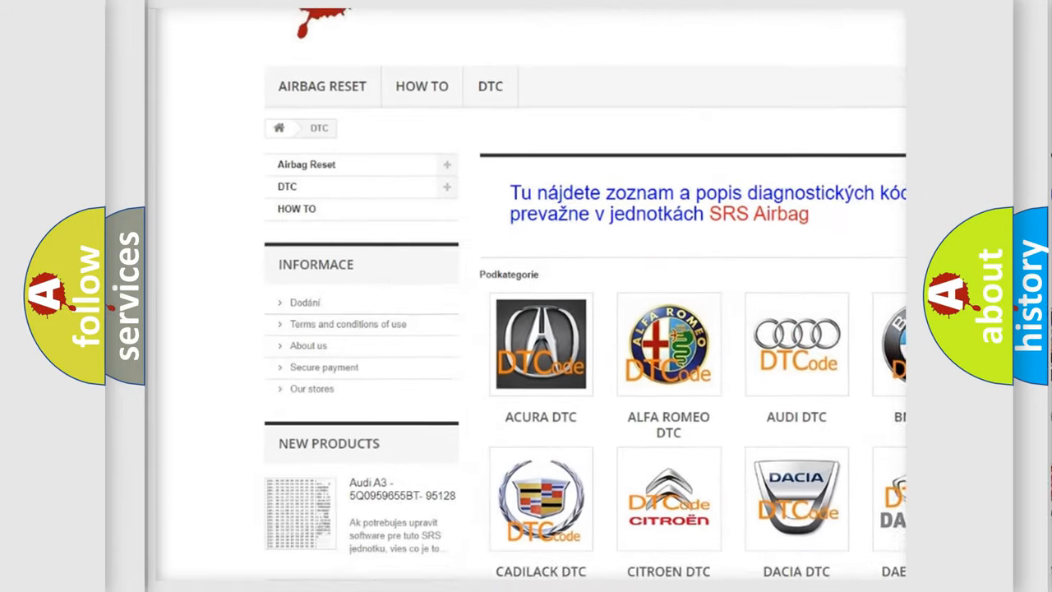
{"action": "scroll", "scroll_direction": "down", "scroll_amount": 3}
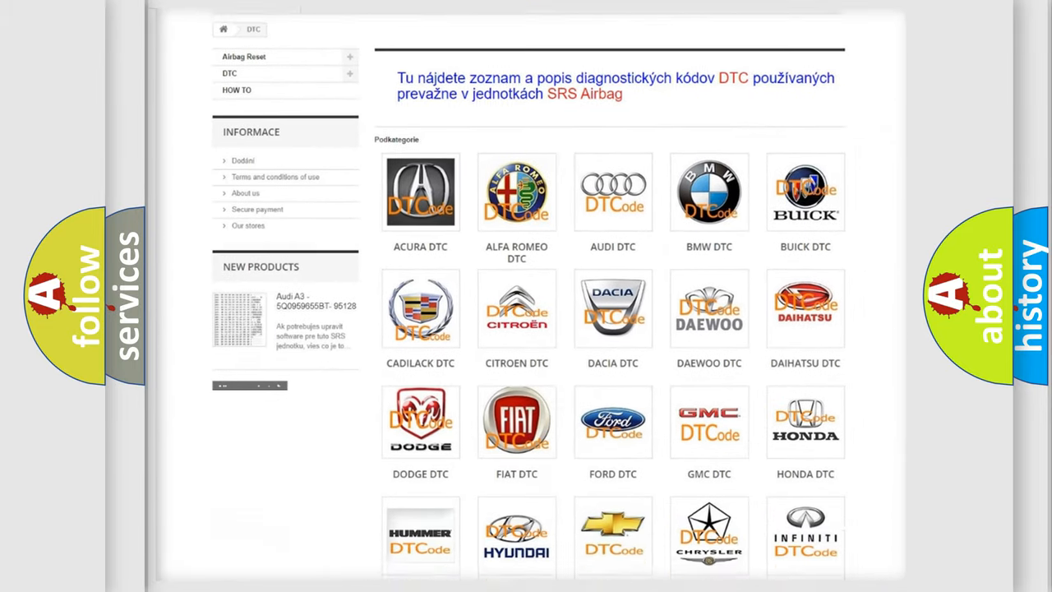
{"action": "scroll", "scroll_direction": "down", "scroll_amount": 3}
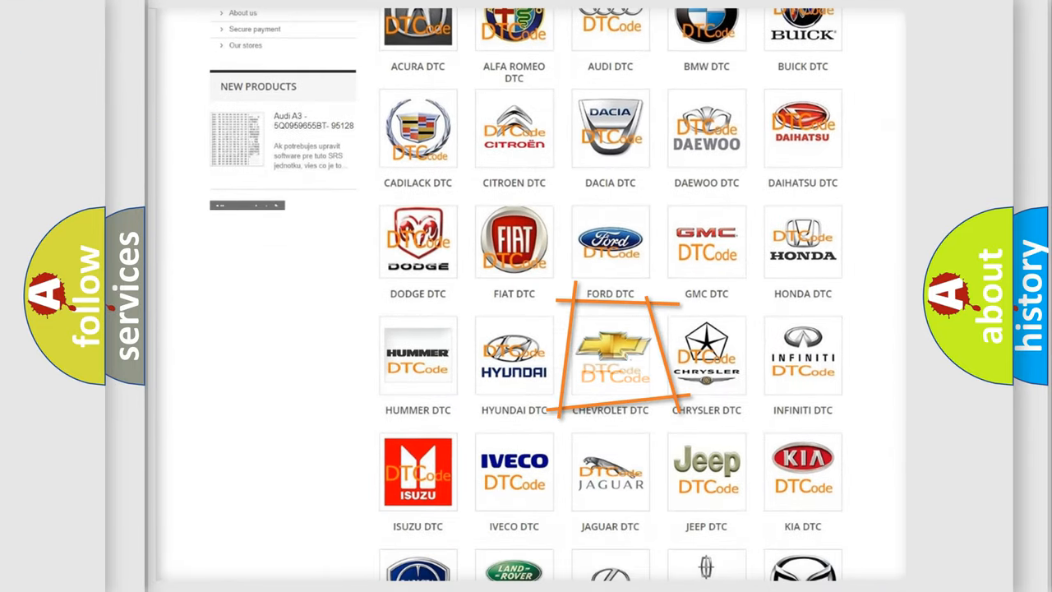